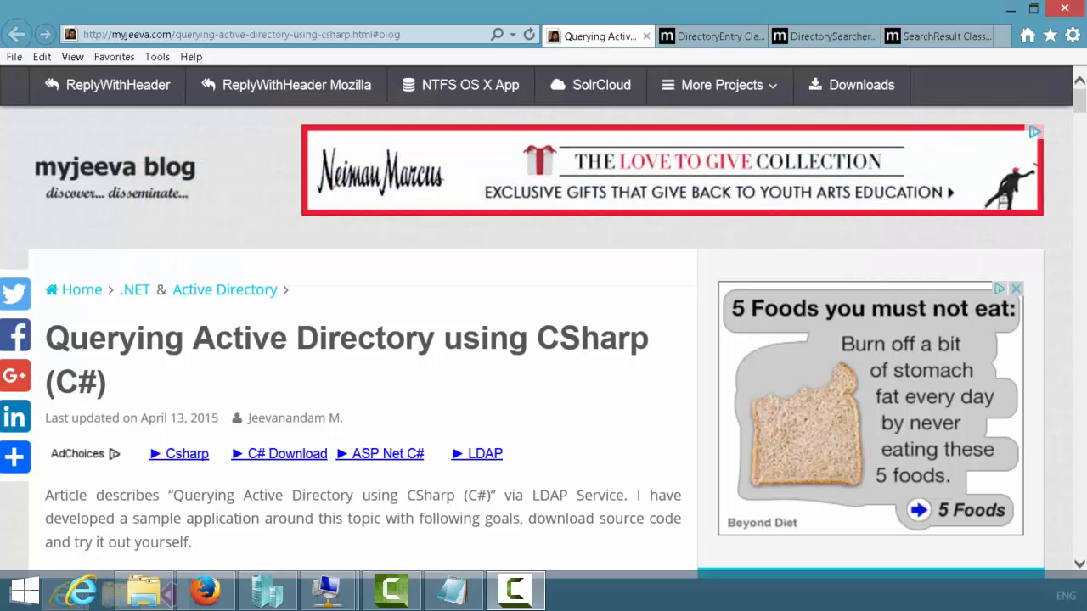
Review the DirectoryEntry, DirectorySearcher and SearchResult MSDN pages, then return to the ActiveDirectory project
{"action": "left_click", "coordinate": [710, 35]}
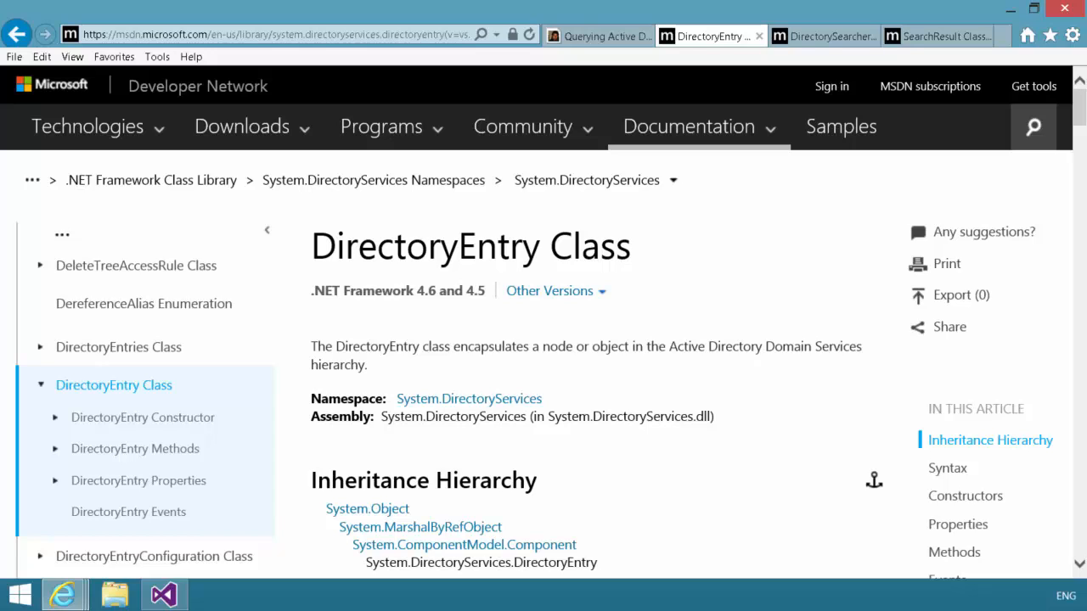
{"action": "left_click", "coordinate": [822, 36]}
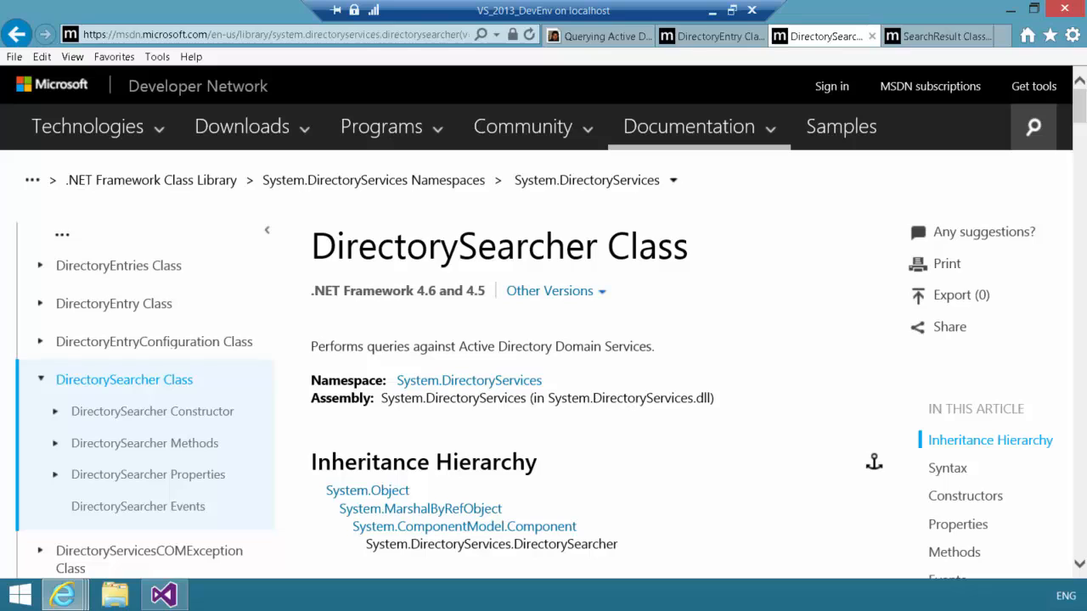
{"action": "left_click", "coordinate": [934, 36]}
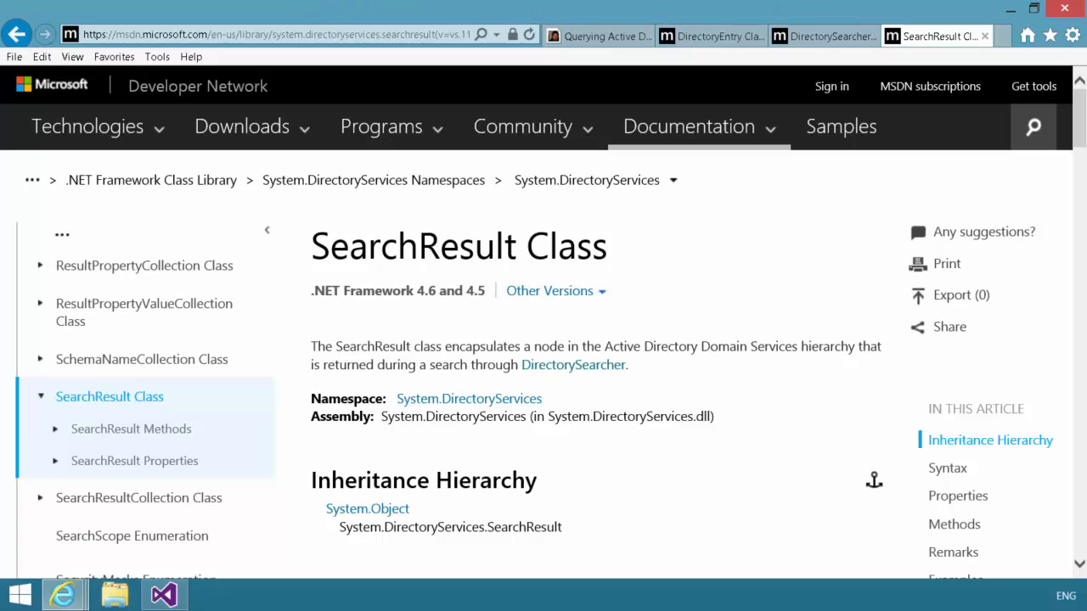
{"action": "left_click", "coordinate": [163, 595]}
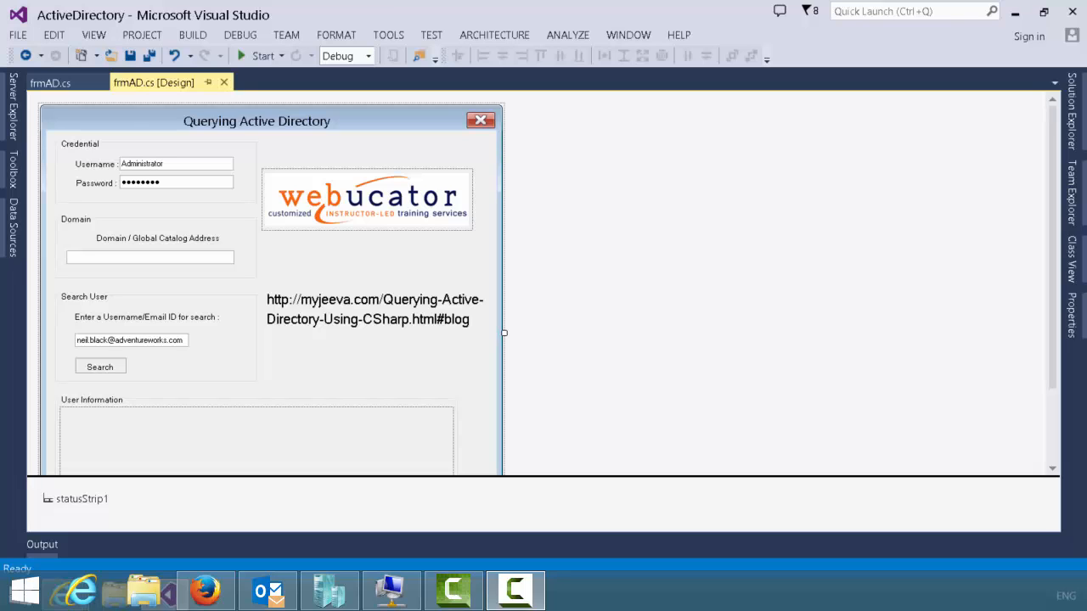
Show the frmAD.cs code with its collapsed methods, down to SearchByEmail and ShowUserInformation
{"action": "left_click", "coordinate": [49, 81]}
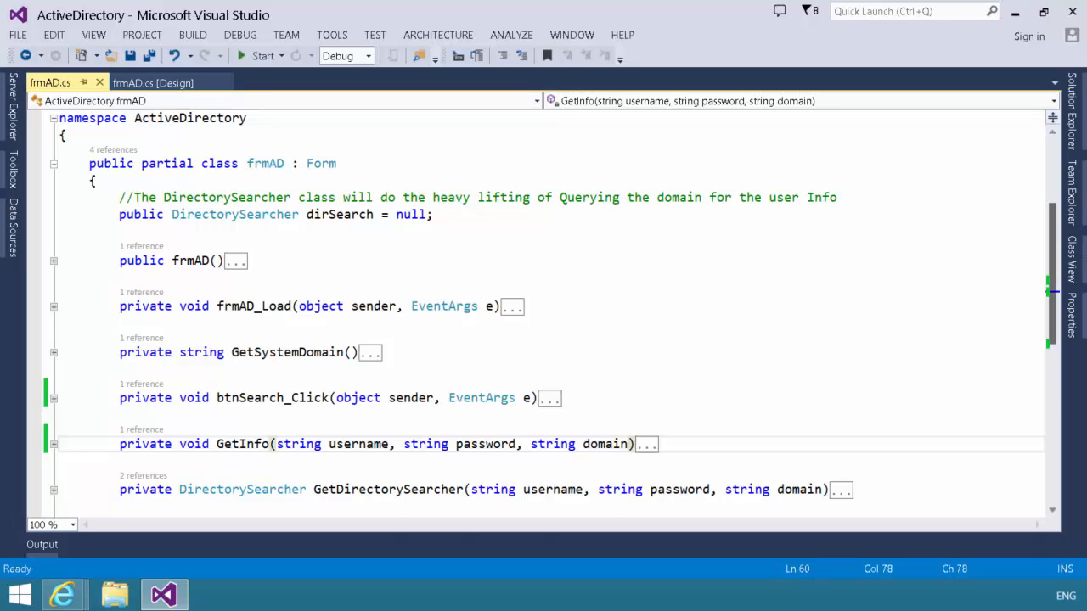
{"action": "scroll", "scroll_direction": "down", "scroll_amount": 3}
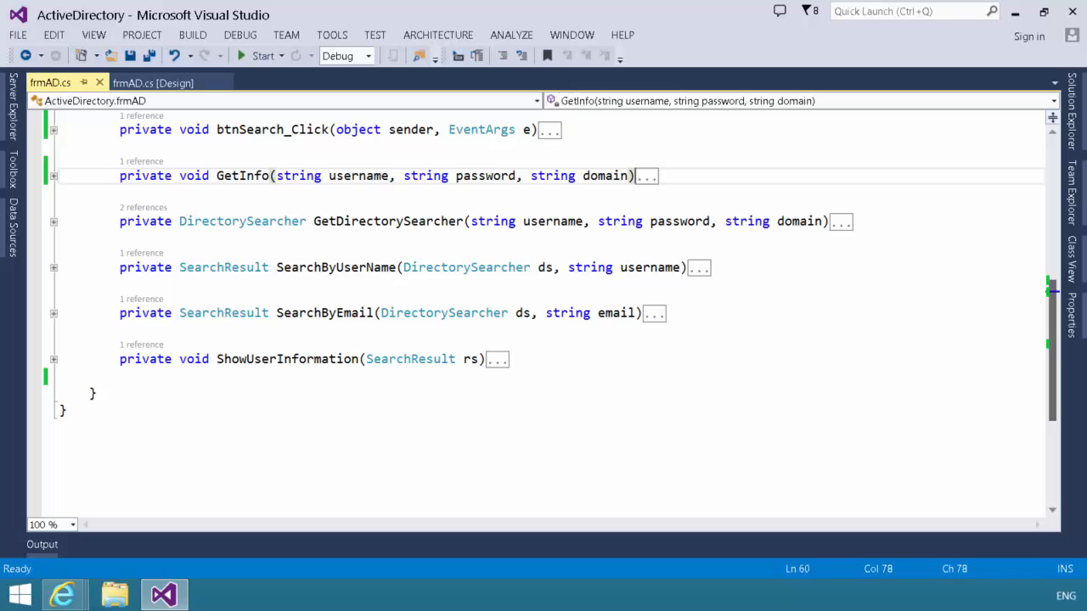
{"action": "left_click", "coordinate": [54, 129]}
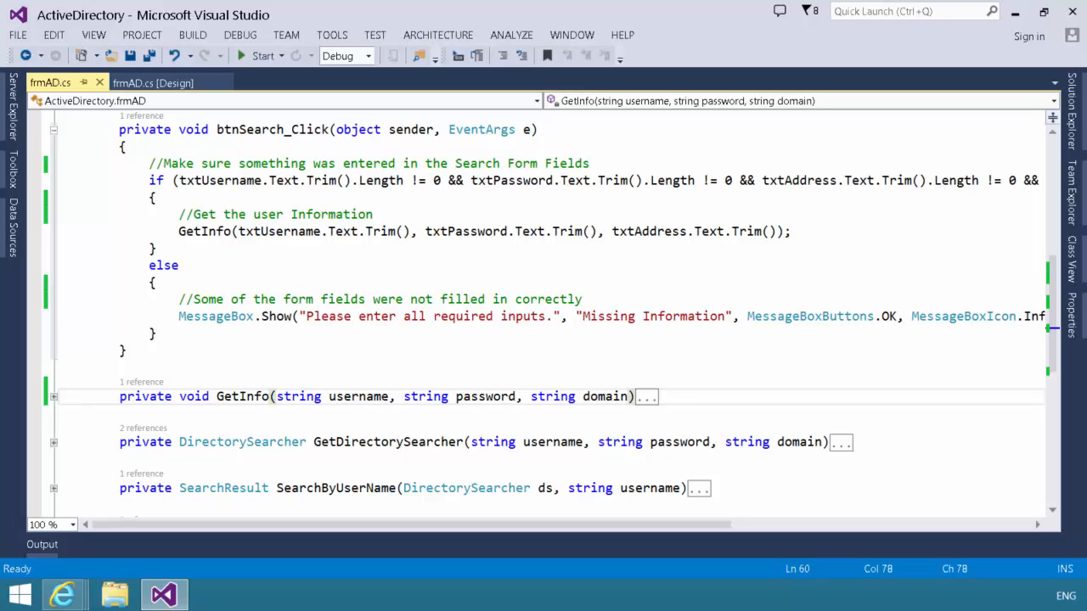
{"action": "left_click", "coordinate": [54, 129]}
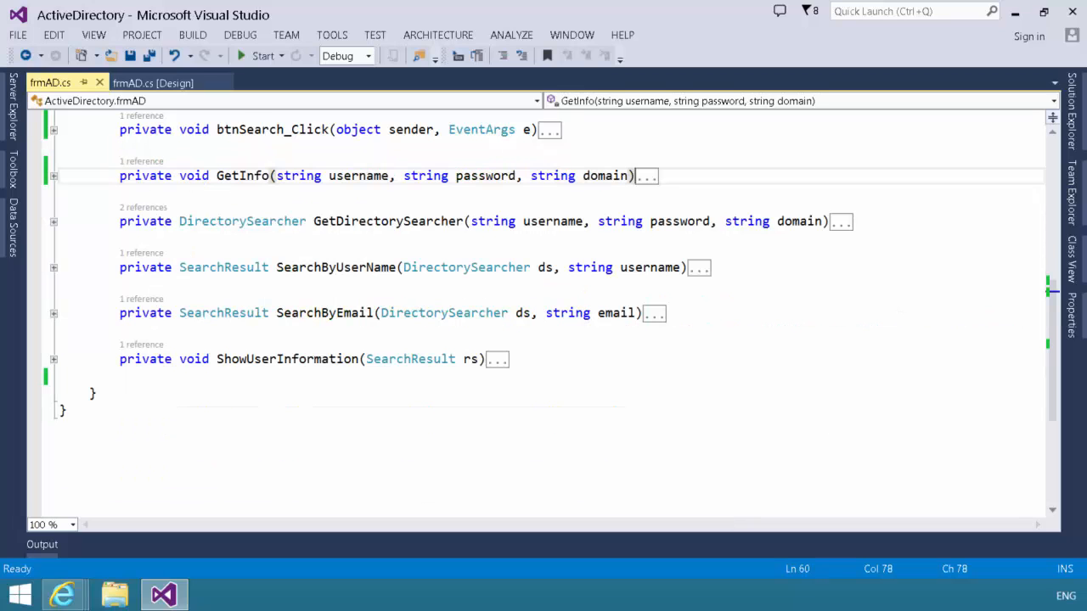
Expand GetInfo to show it choosing SearchByEmail or SearchByUserName based on the '@' character
{"action": "scroll", "scroll_direction": "up", "scroll_amount": 3}
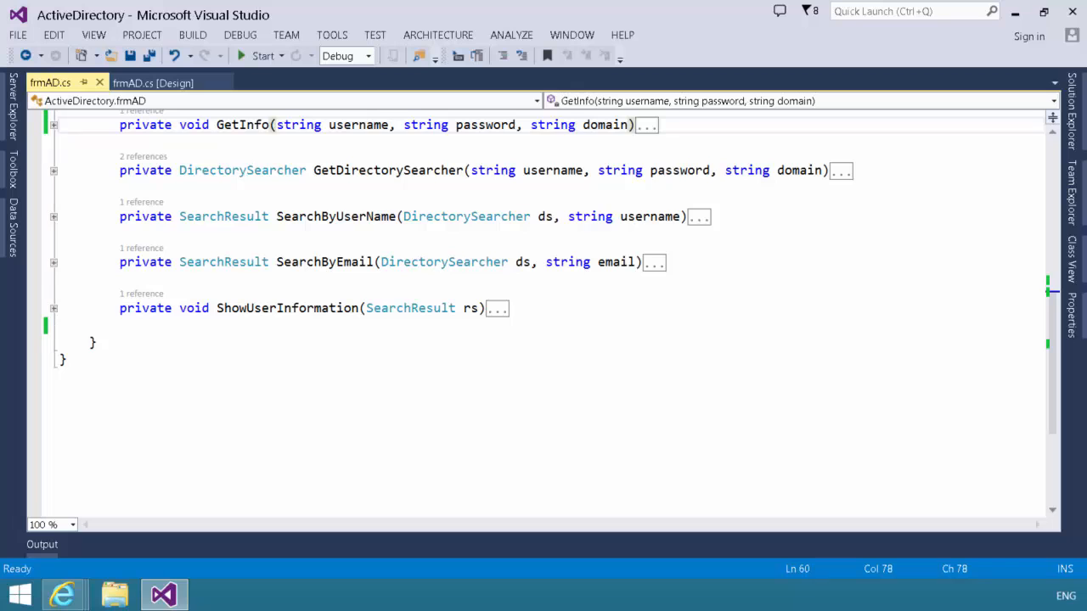
{"action": "left_click", "coordinate": [55, 126]}
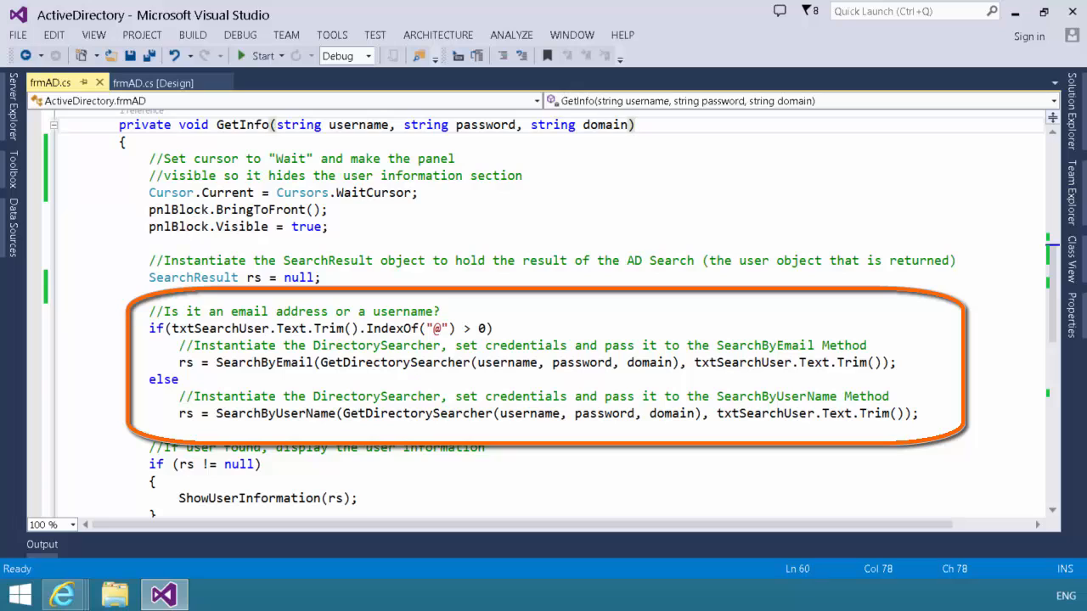
{"action": "left_click", "coordinate": [635, 124]}
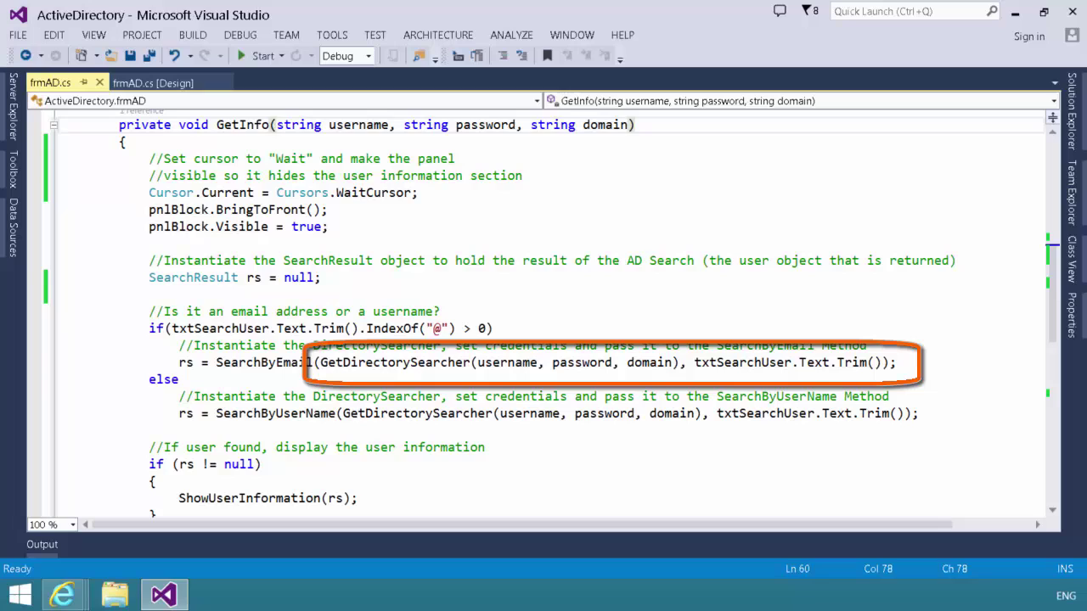
{"action": "left_click", "coordinate": [635, 126]}
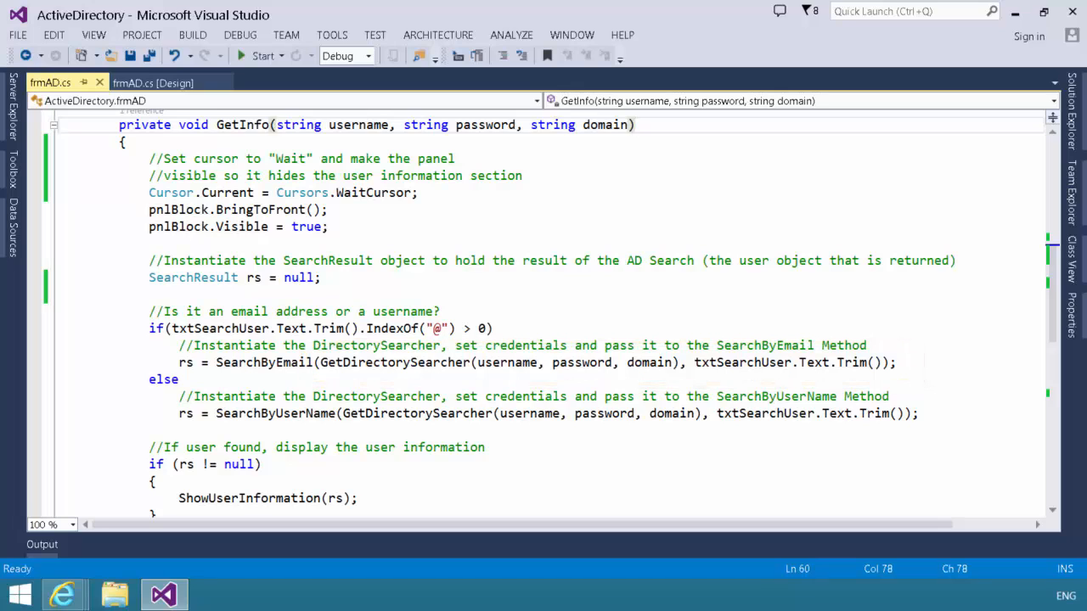
{"action": "left_click", "coordinate": [54, 126]}
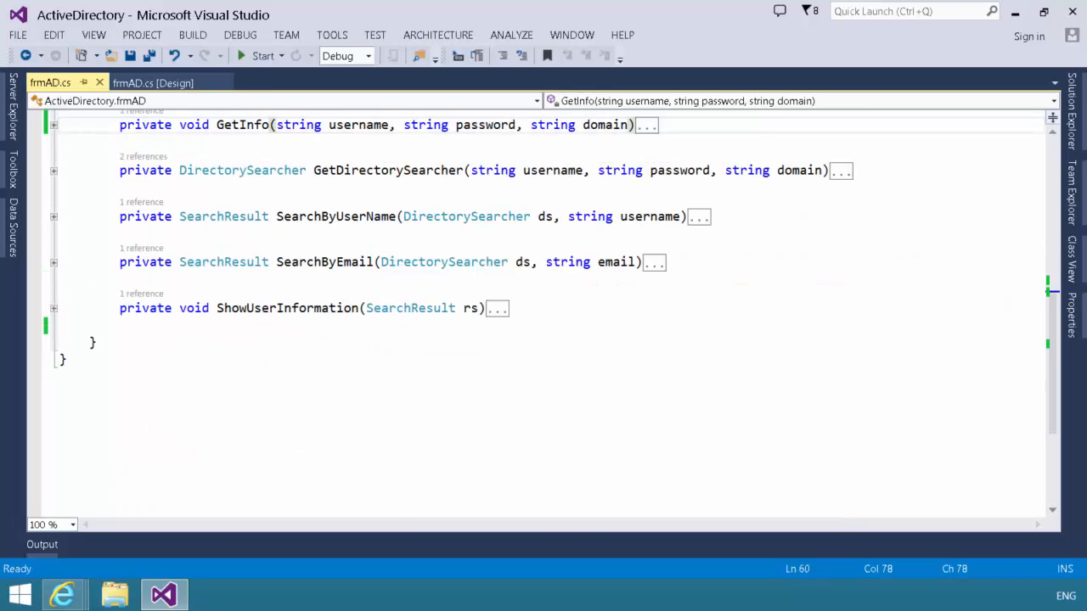
{"action": "left_click", "coordinate": [52, 126]}
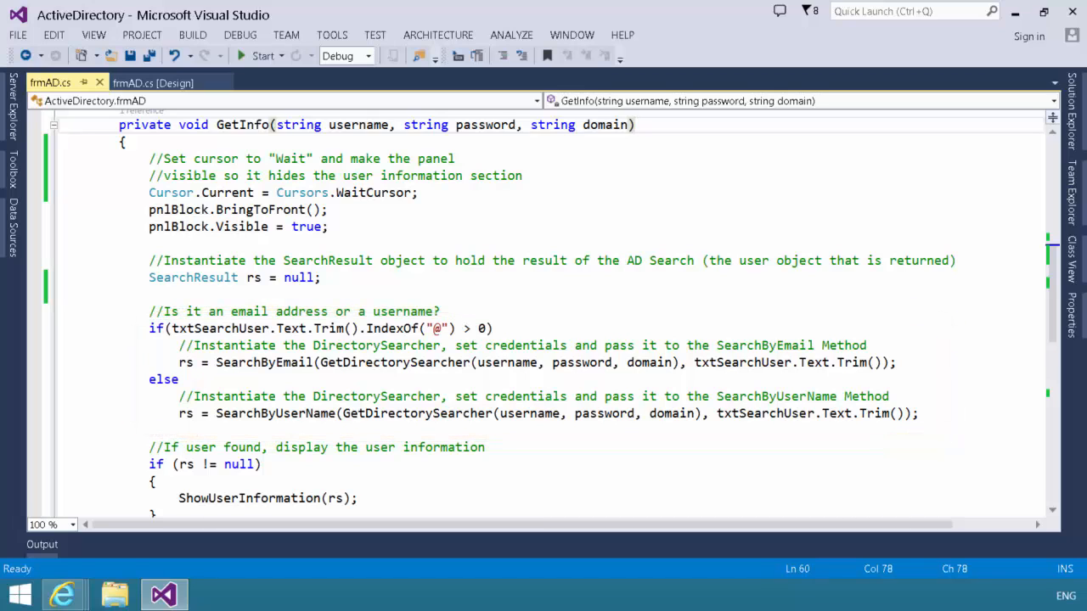
Expand SearchByEmail to show its mail filter and FindOne lookup, then re-expand GetInfo
{"action": "left_click", "coordinate": [54, 126]}
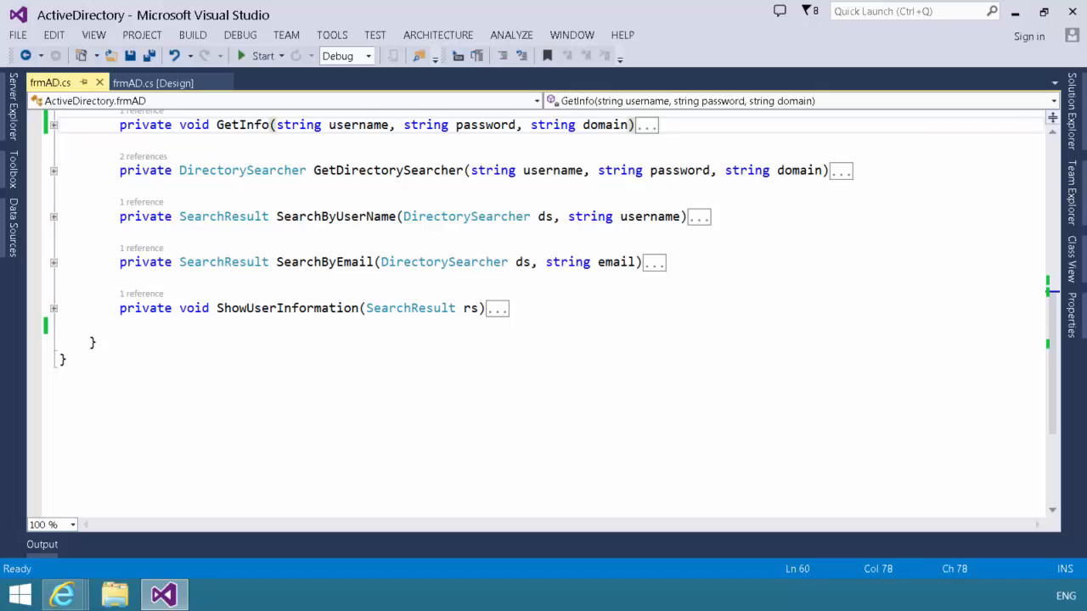
{"action": "left_click", "coordinate": [55, 217]}
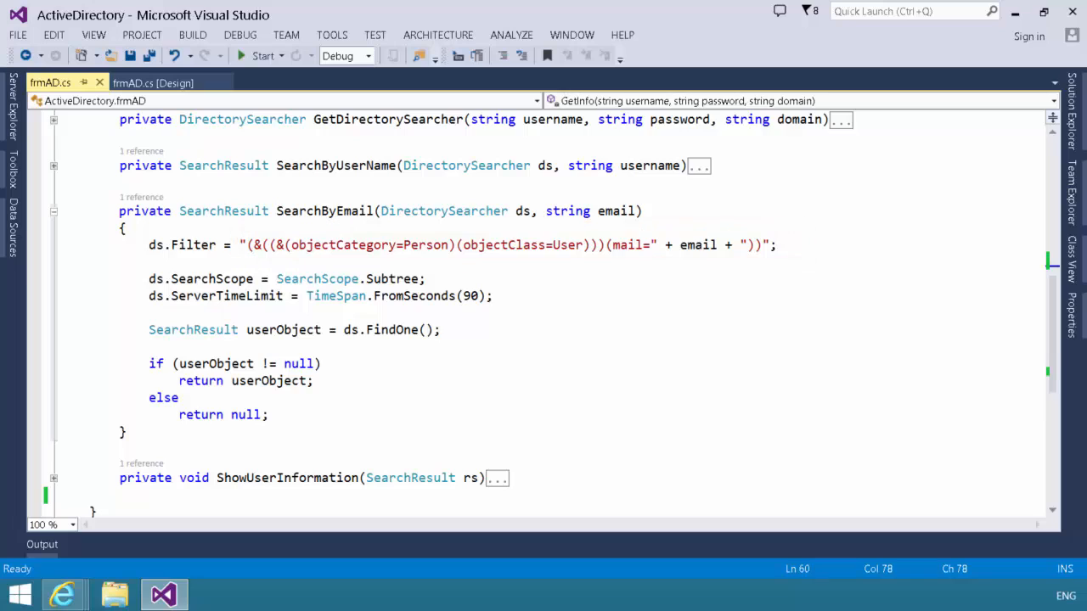
{"action": "left_click", "coordinate": [55, 210]}
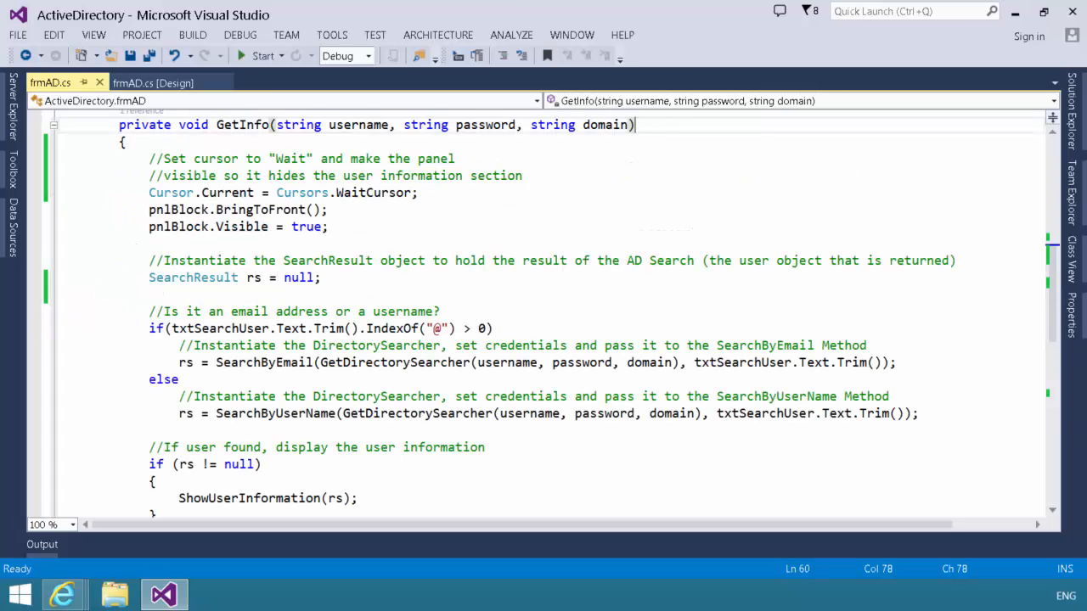
Review GetInfo's 'User not found!!!' branch and ShowUserInformation, then start the ActiveDirectory app
{"action": "scroll", "scroll_direction": "down", "scroll_amount": 3}
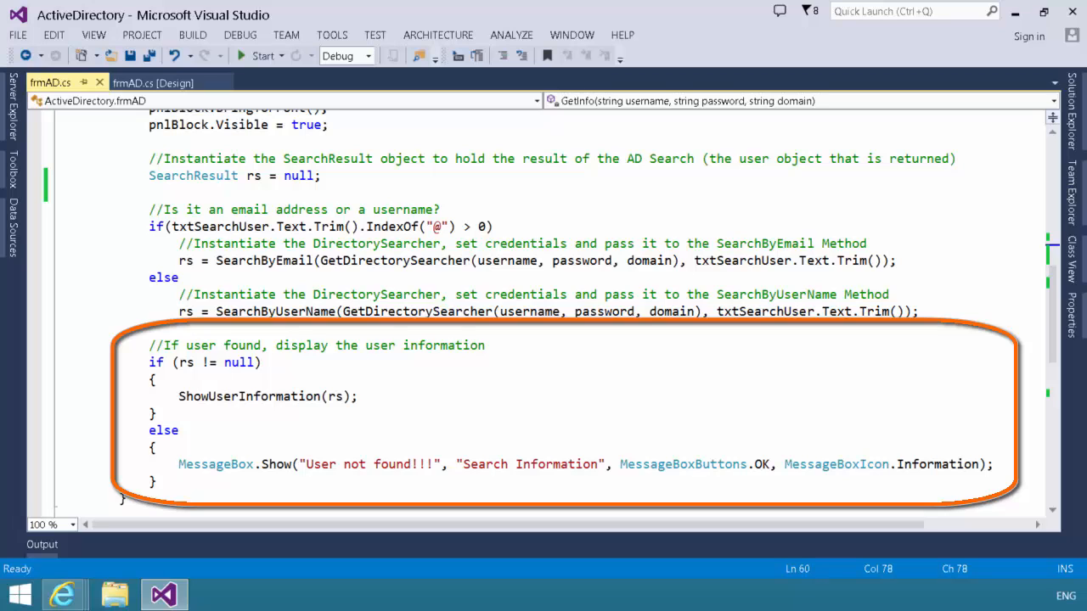
{"action": "scroll", "scroll_direction": "up", "scroll_amount": 3}
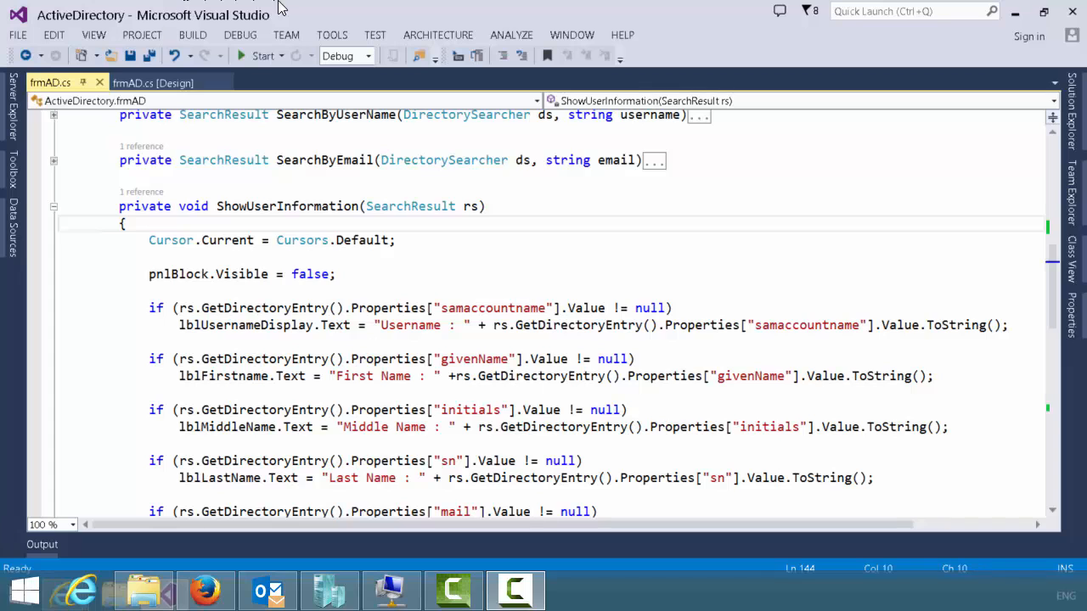
{"action": "left_click", "coordinate": [264, 54]}
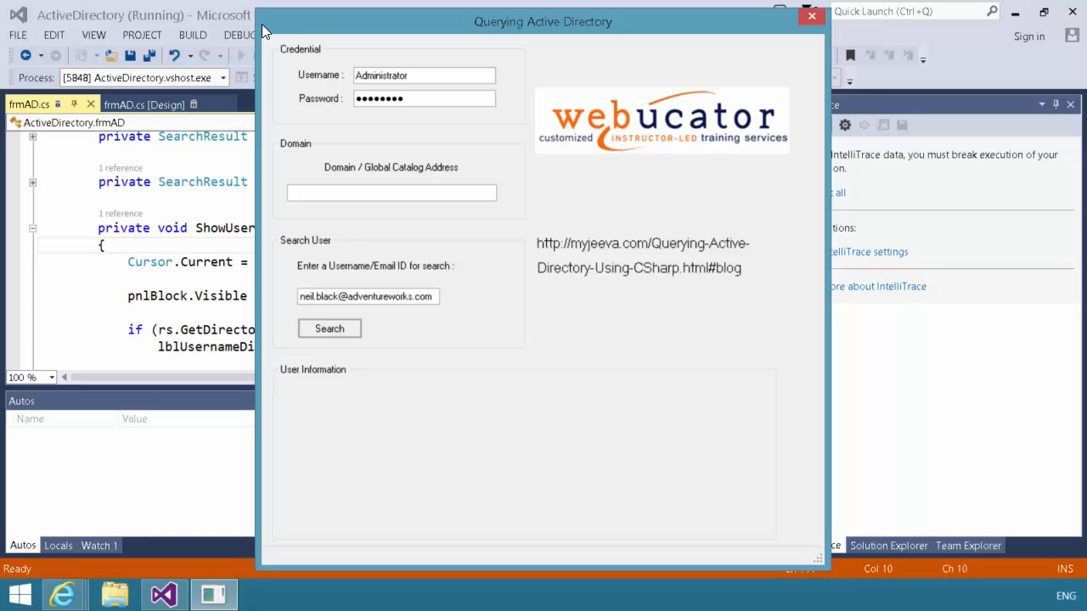
Enter the domain 'Adventureworks' and search by email, filling in Neil Black's user information
{"action": "left_click", "coordinate": [390, 193]}
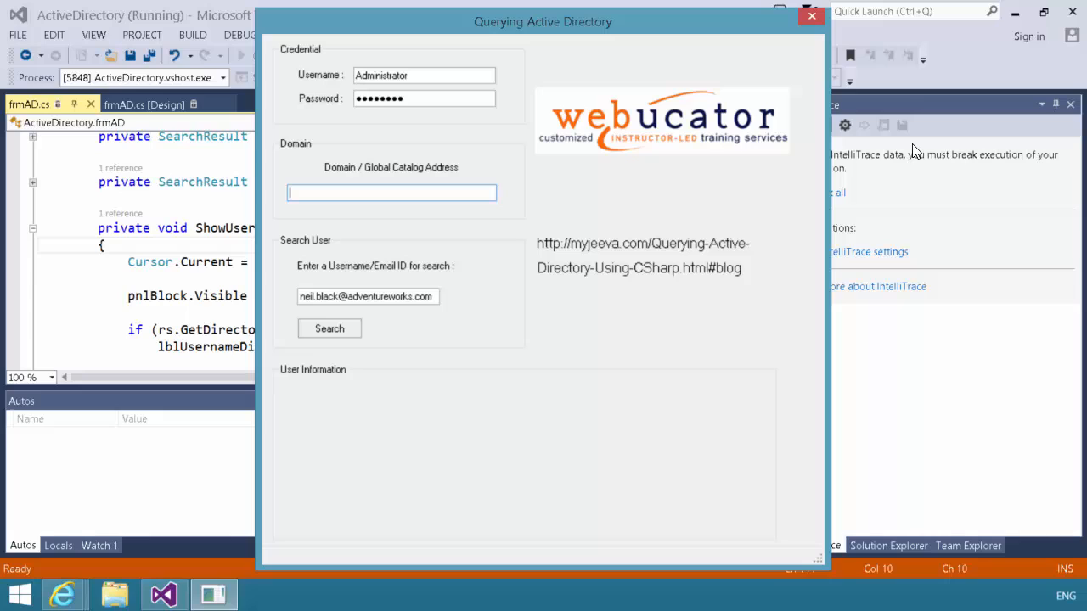
{"action": "type", "text": "Adven"}
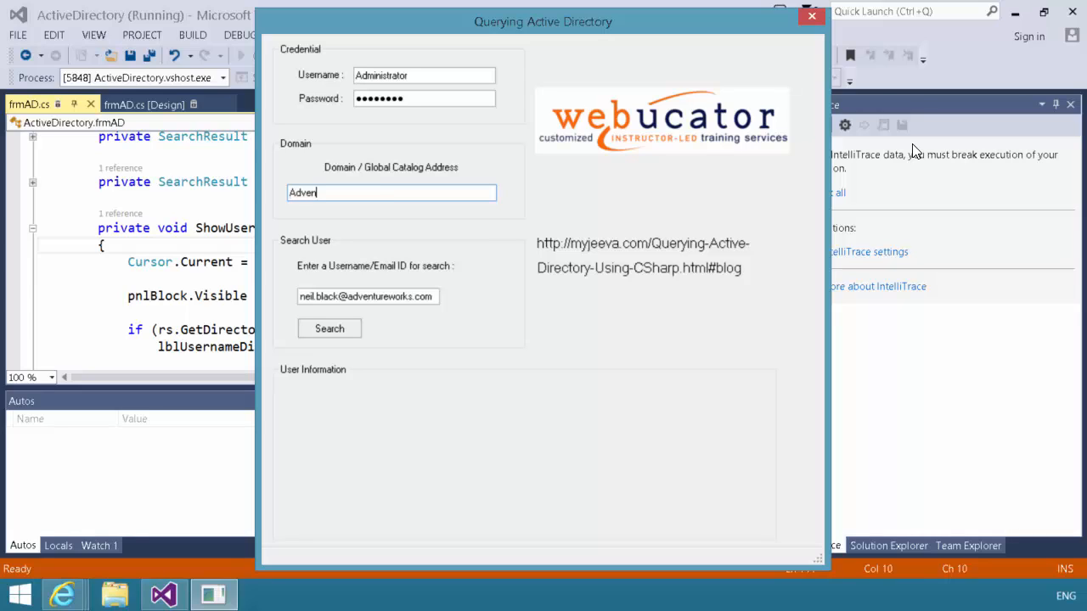
{"action": "type", "text": "turewor"}
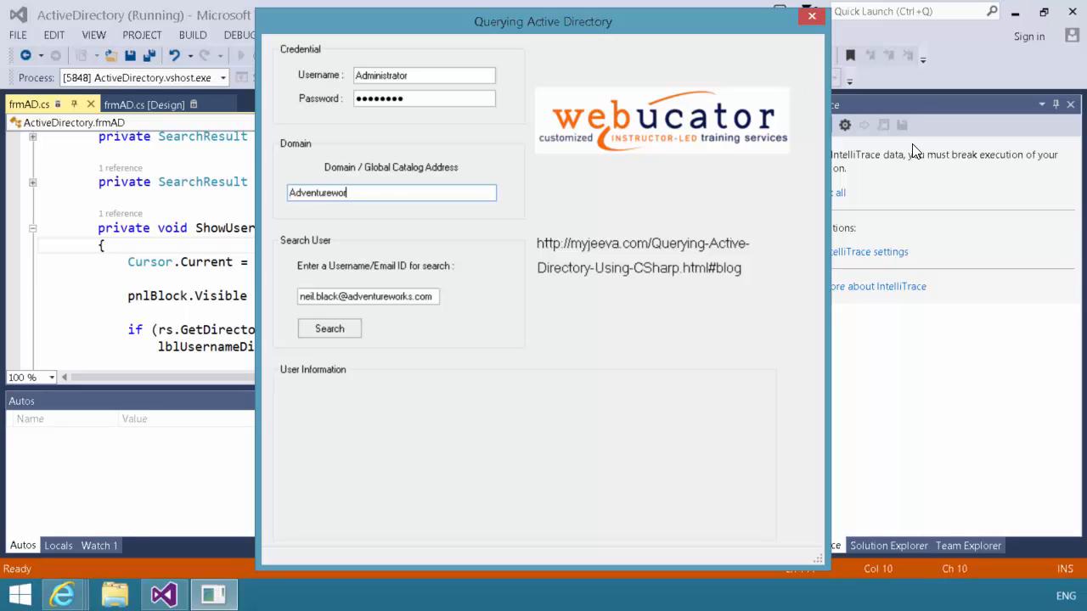
{"action": "type", "text": "ks"}
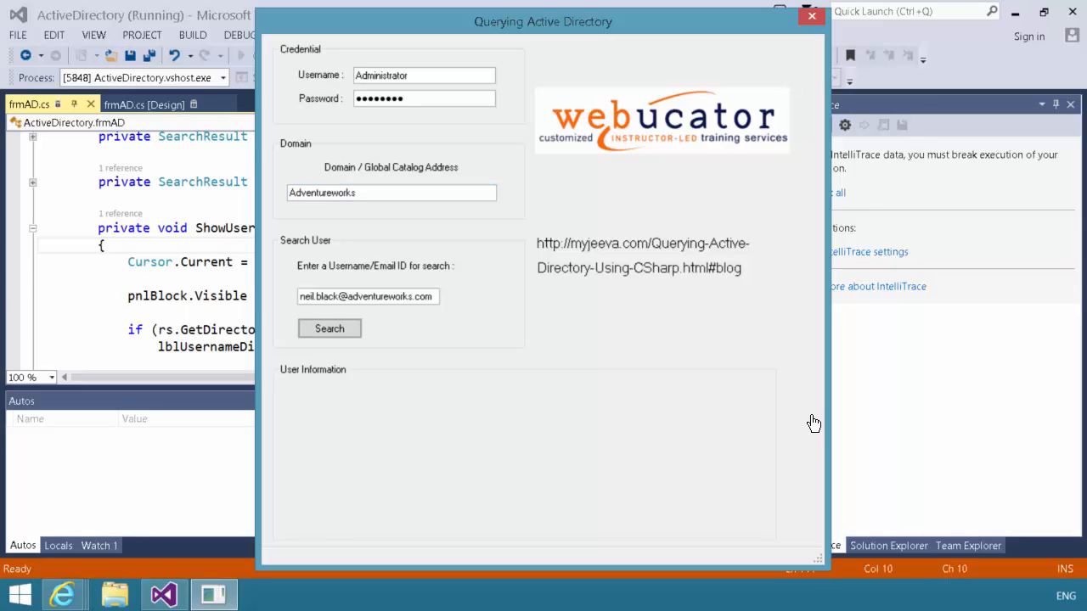
{"action": "left_click", "coordinate": [329, 329]}
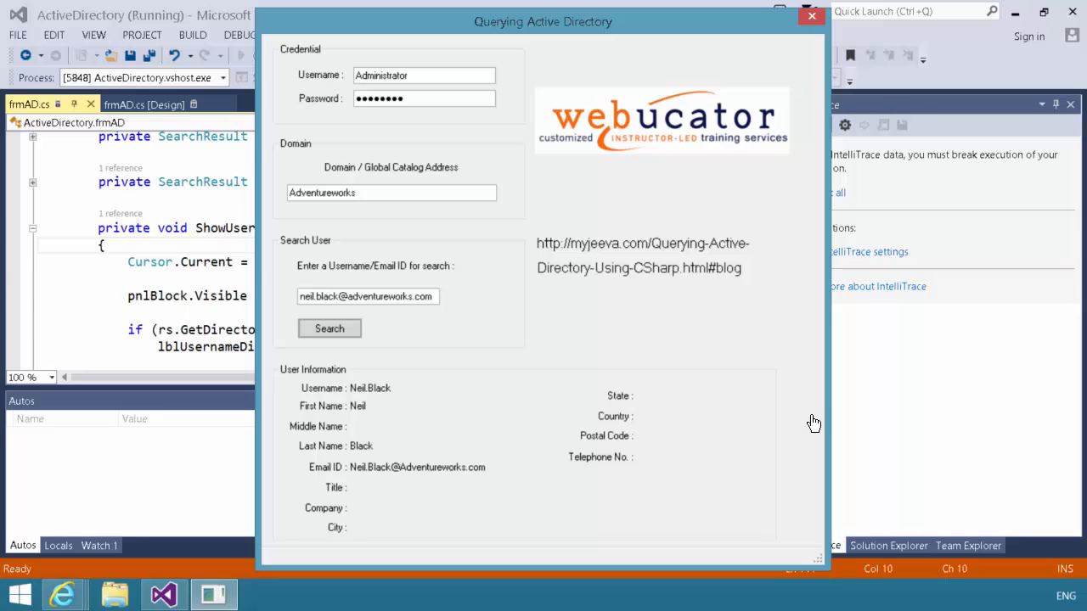
{"action": "left_click", "coordinate": [366, 296]}
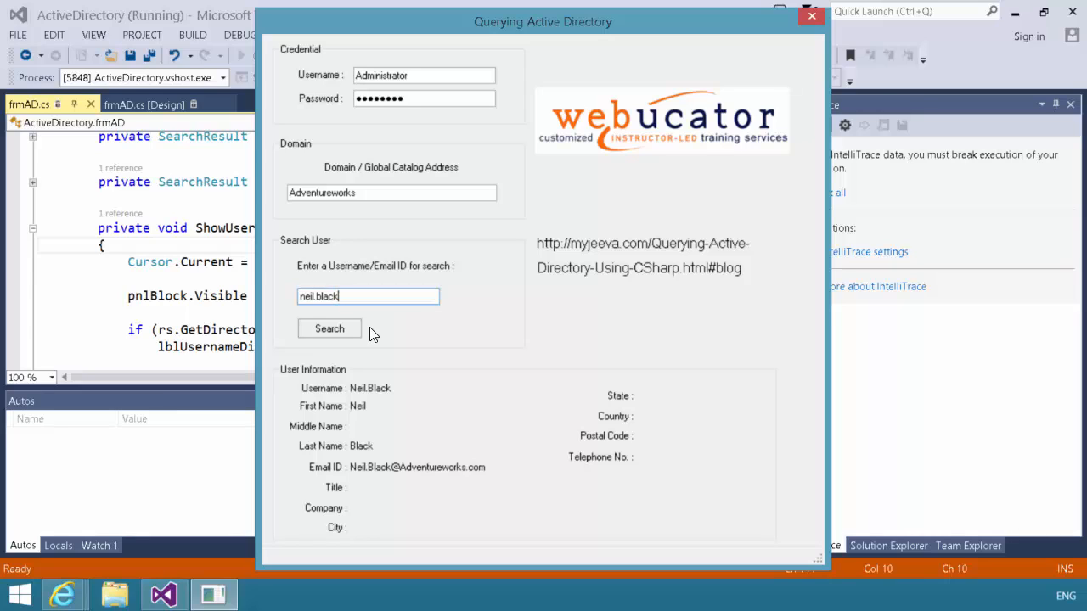
{"action": "mouse_move", "coordinate": [330, 330]}
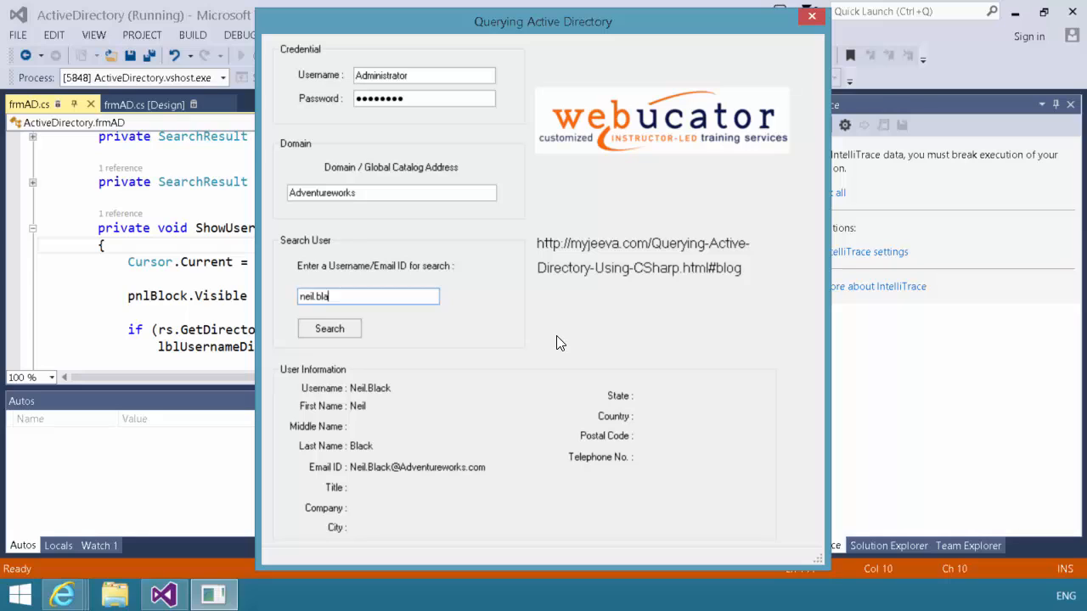
Search the partial username 'neil.bla' to get the 'User not found!!!' message
{"action": "left_click", "coordinate": [329, 329]}
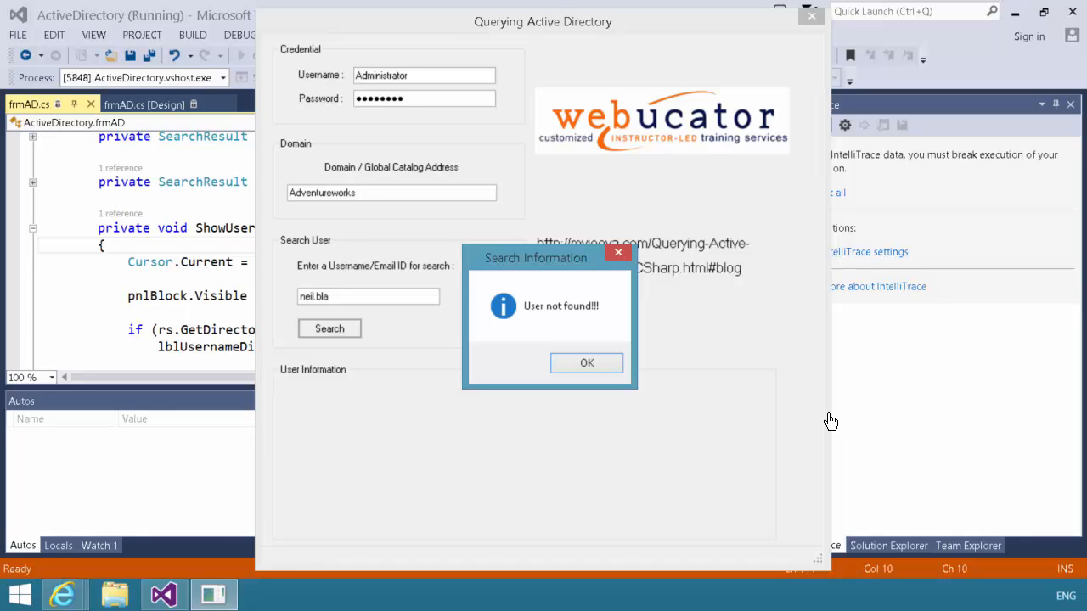
{"action": "mouse_move", "coordinate": [830, 421]}
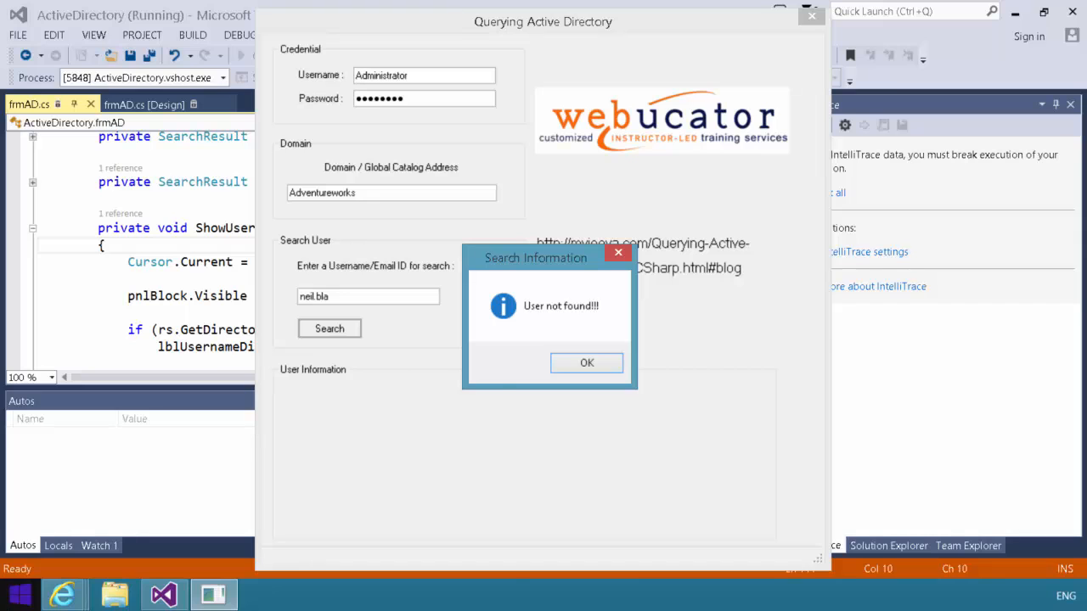